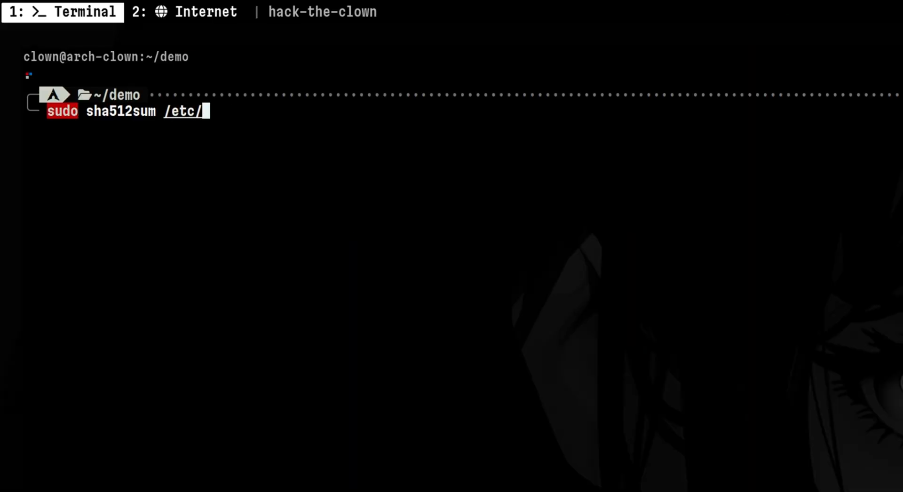
- Run sqlite3 users.db to reach the interactive SQLite prompt, then enter 'arch linux download'
key("Return")
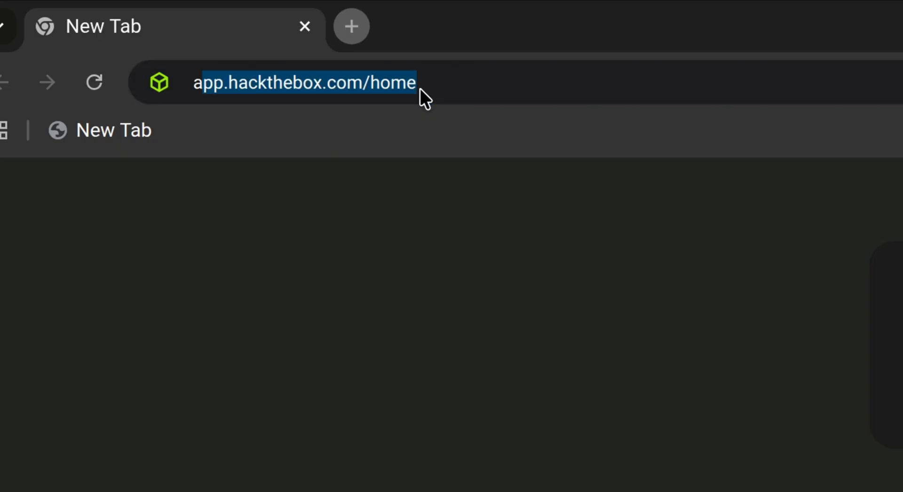
type("arch linux download")
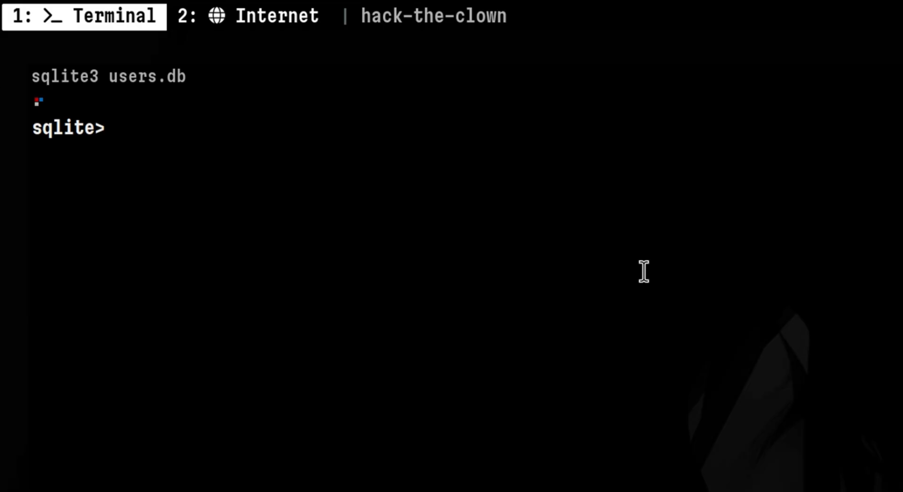
- Enter 'select * from u', a sha256sum of malware.bi, and gpg --verify email.txt.asc
type("select * from u")
type("sha")
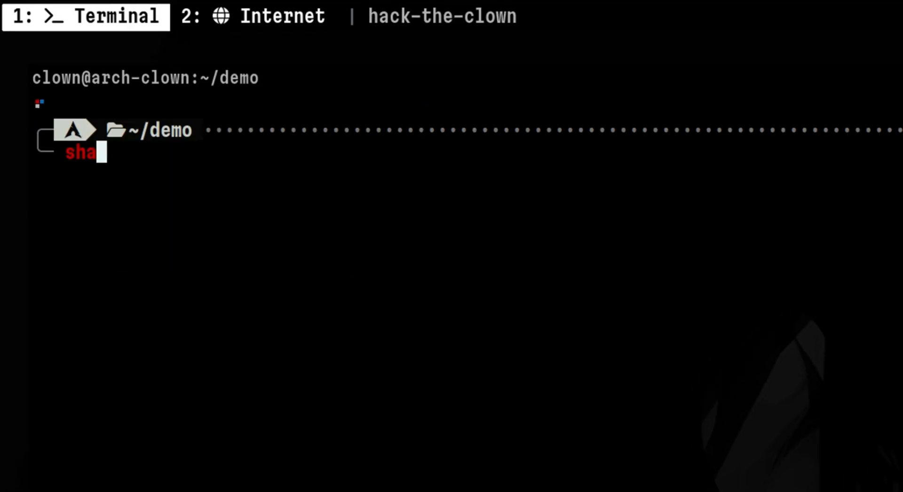
type("256sum malware.bi")
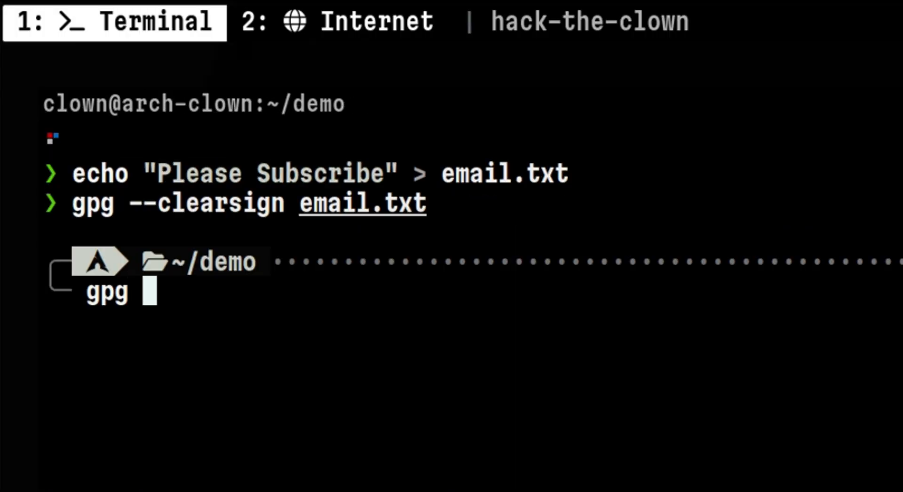
type("--verify email.txt.asc")
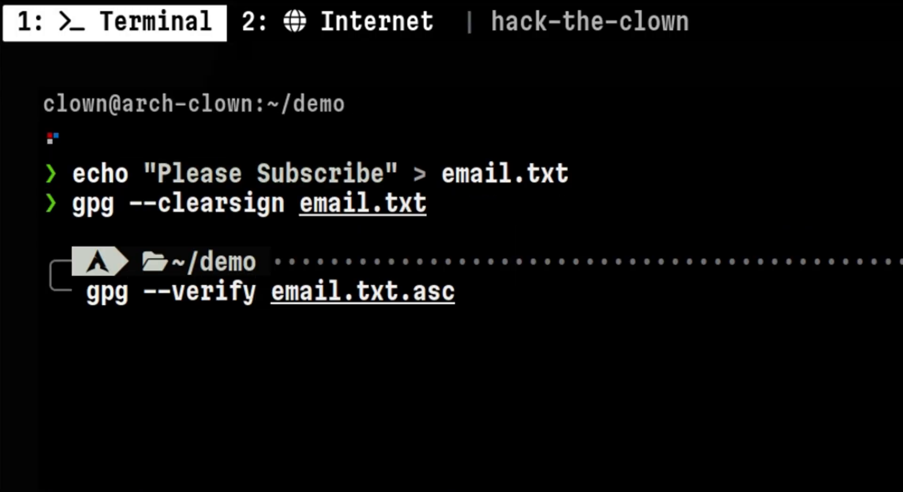